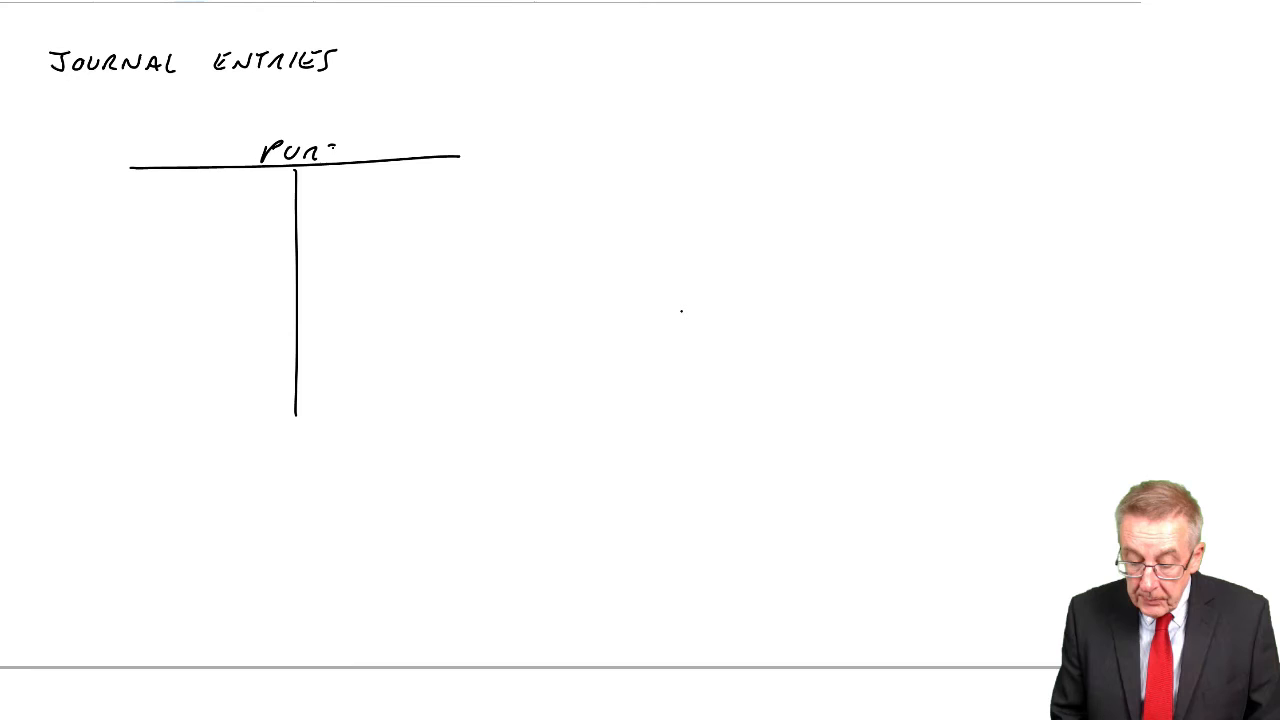
{"action": "type", "text": "250"}
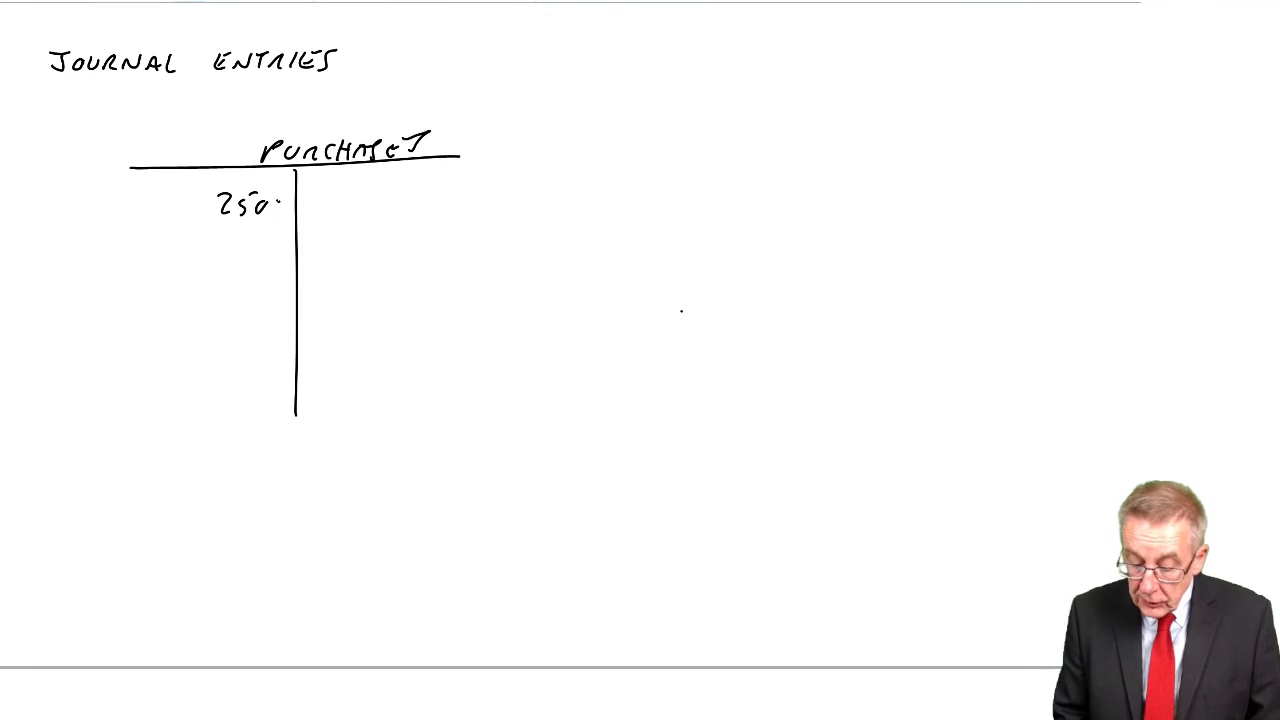